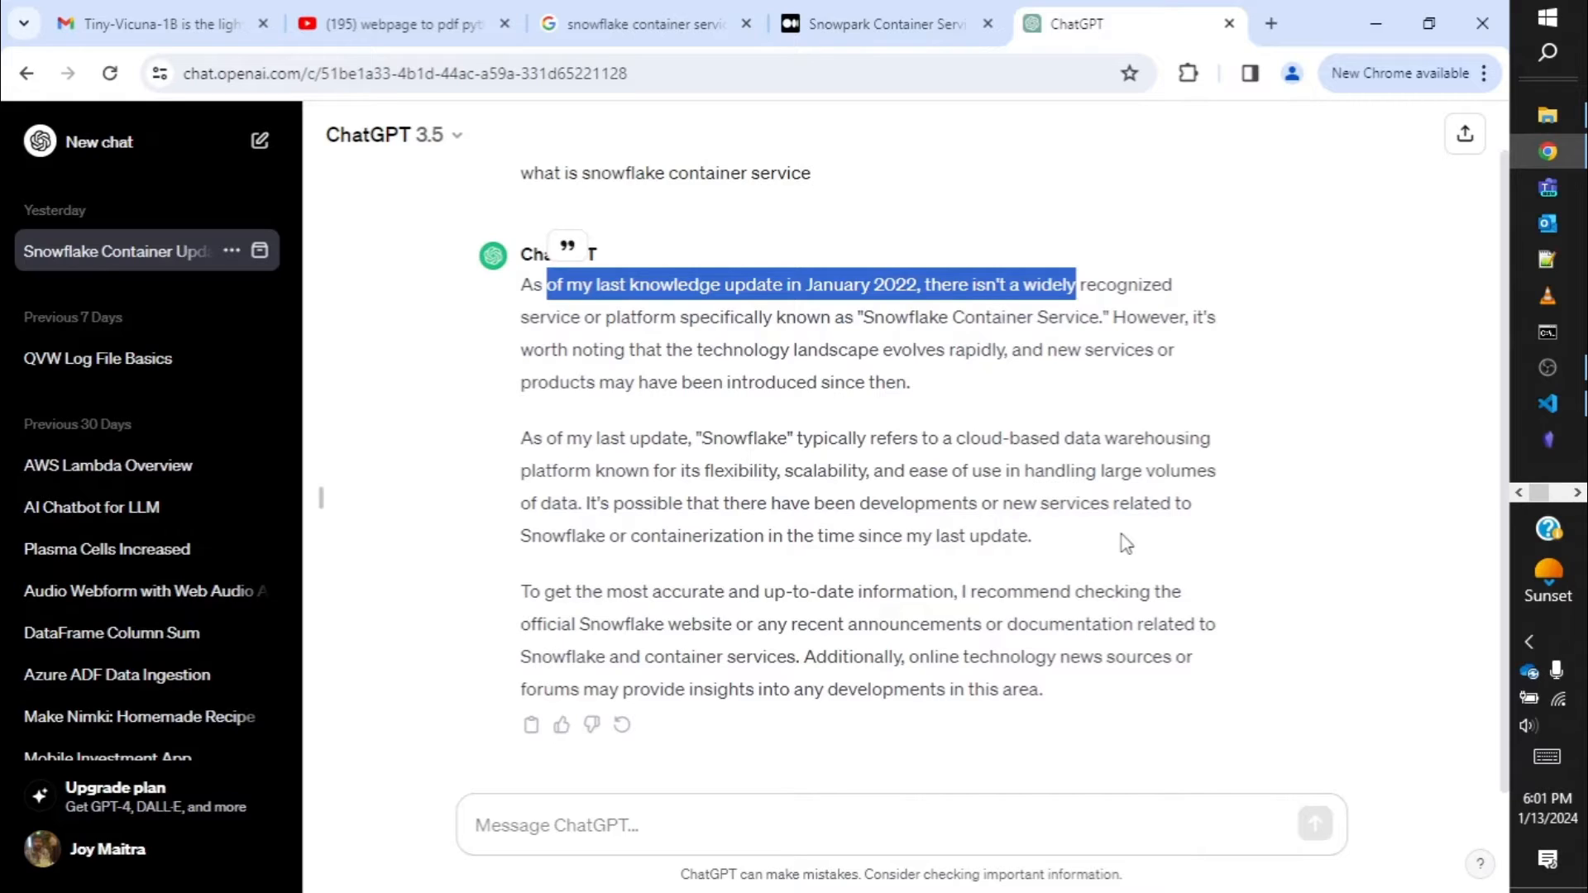
click(1546, 403)
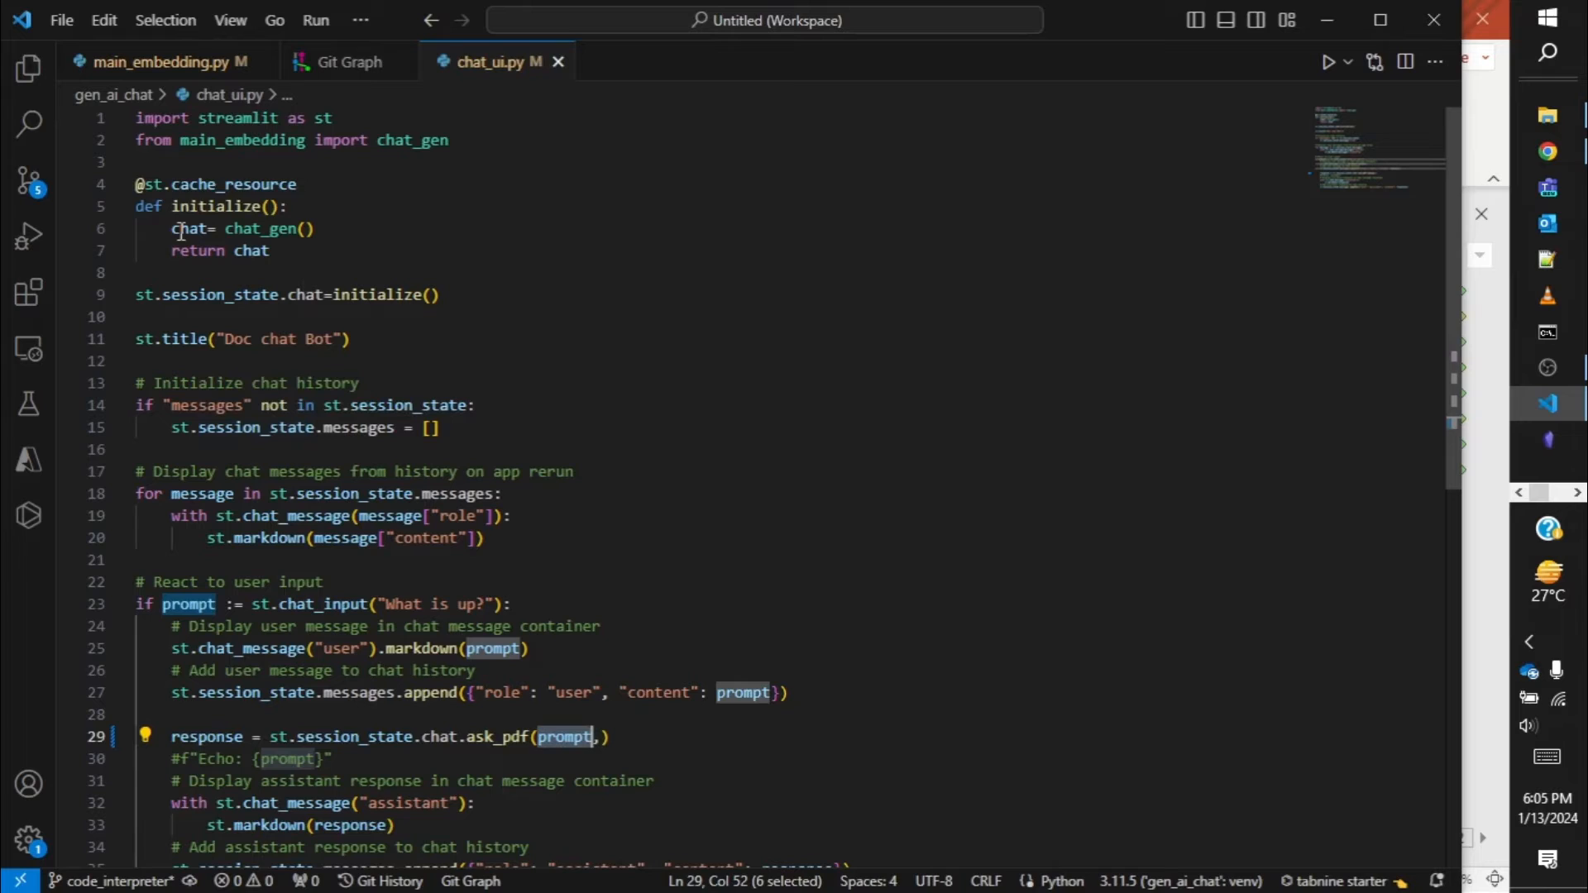
click(162, 62)
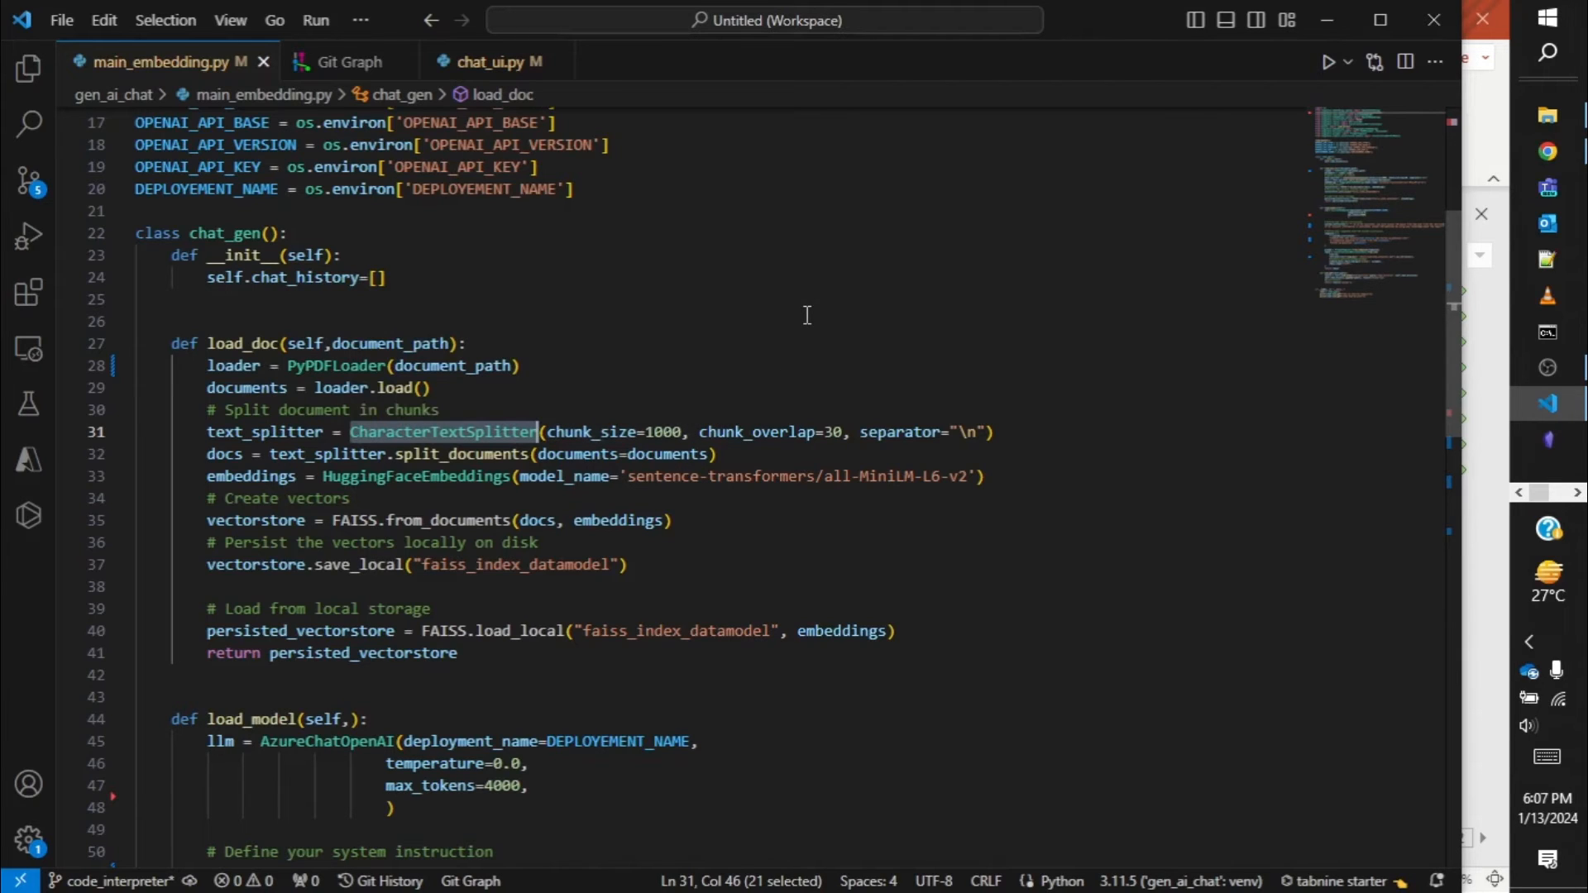
double_click(415, 477)
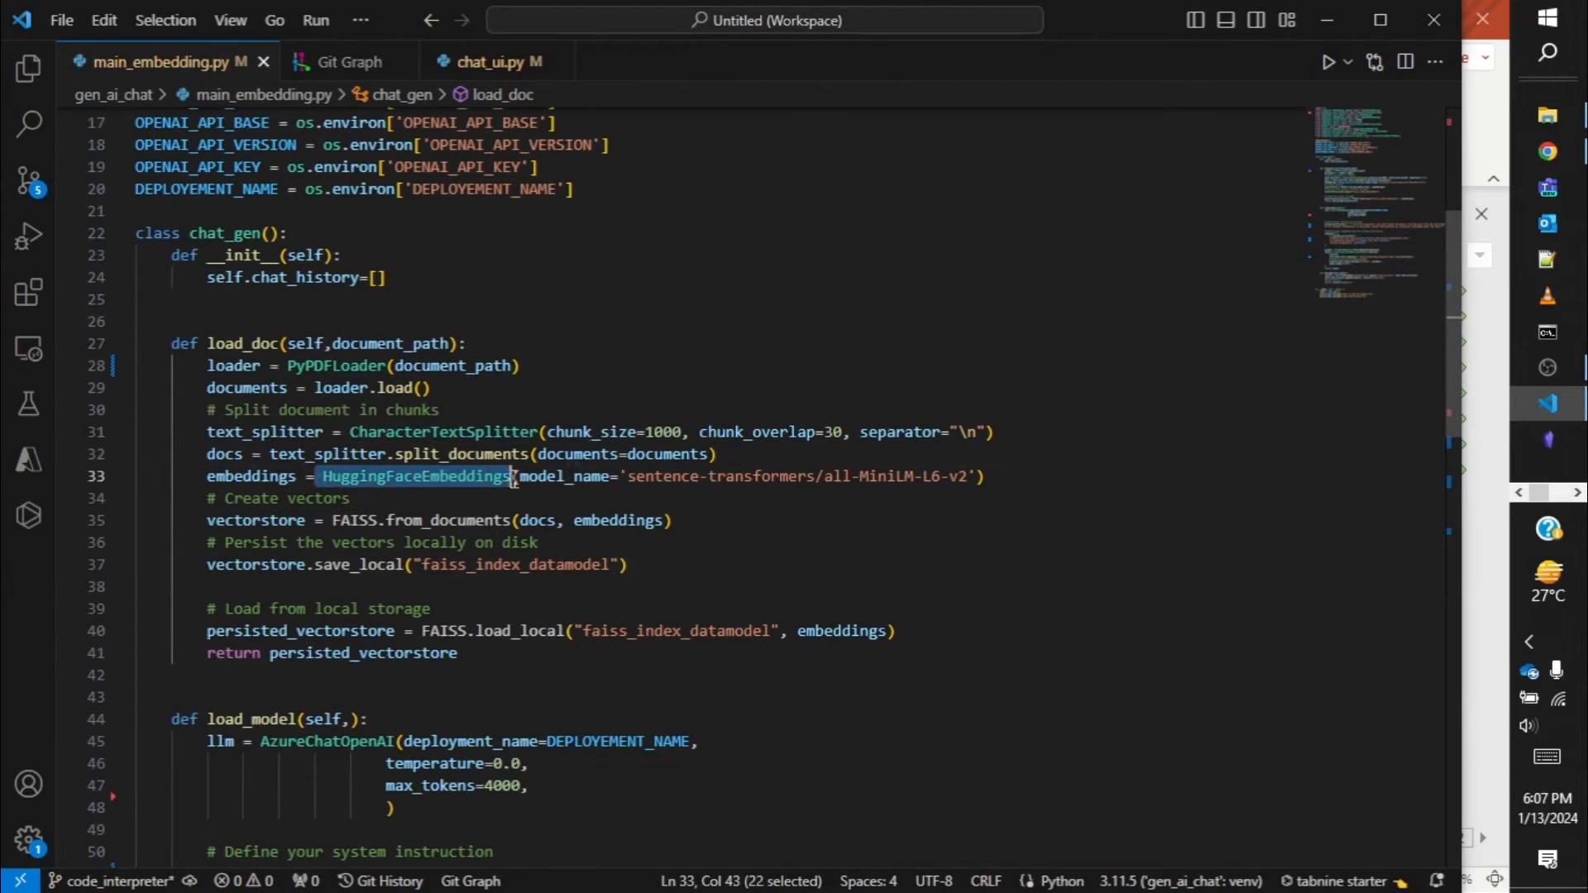
double_click(302, 631)
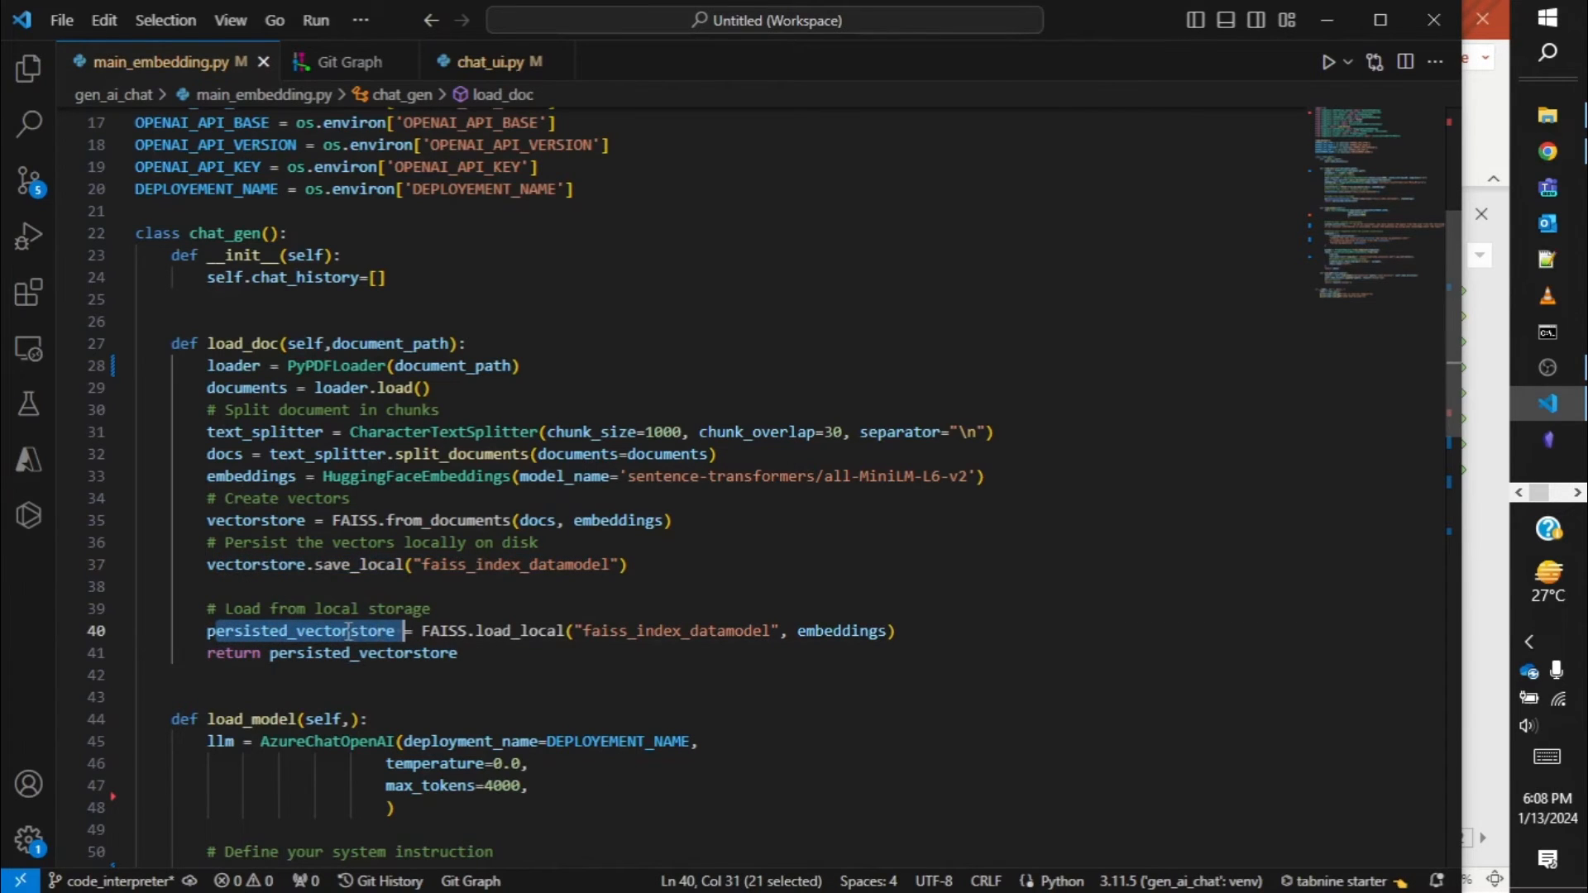